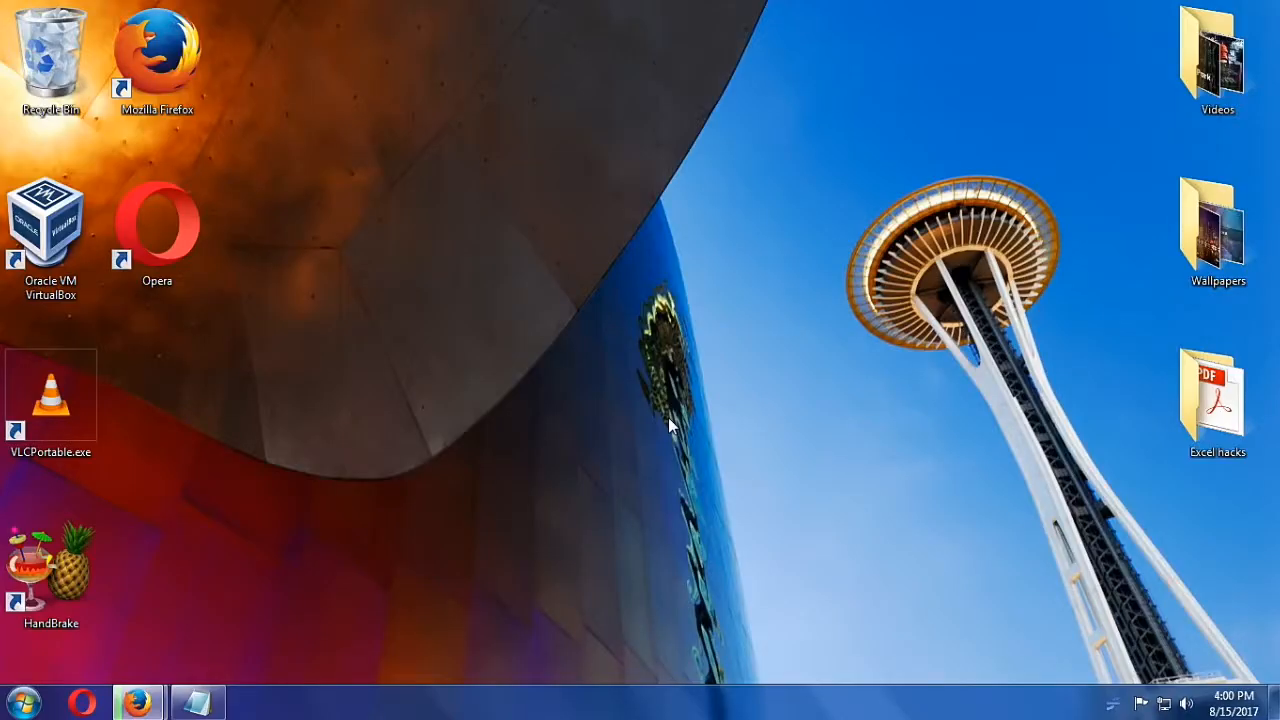
# - Right-click an empty spot on the desktop to show its context menu
pyautogui.rightClick(670, 427)
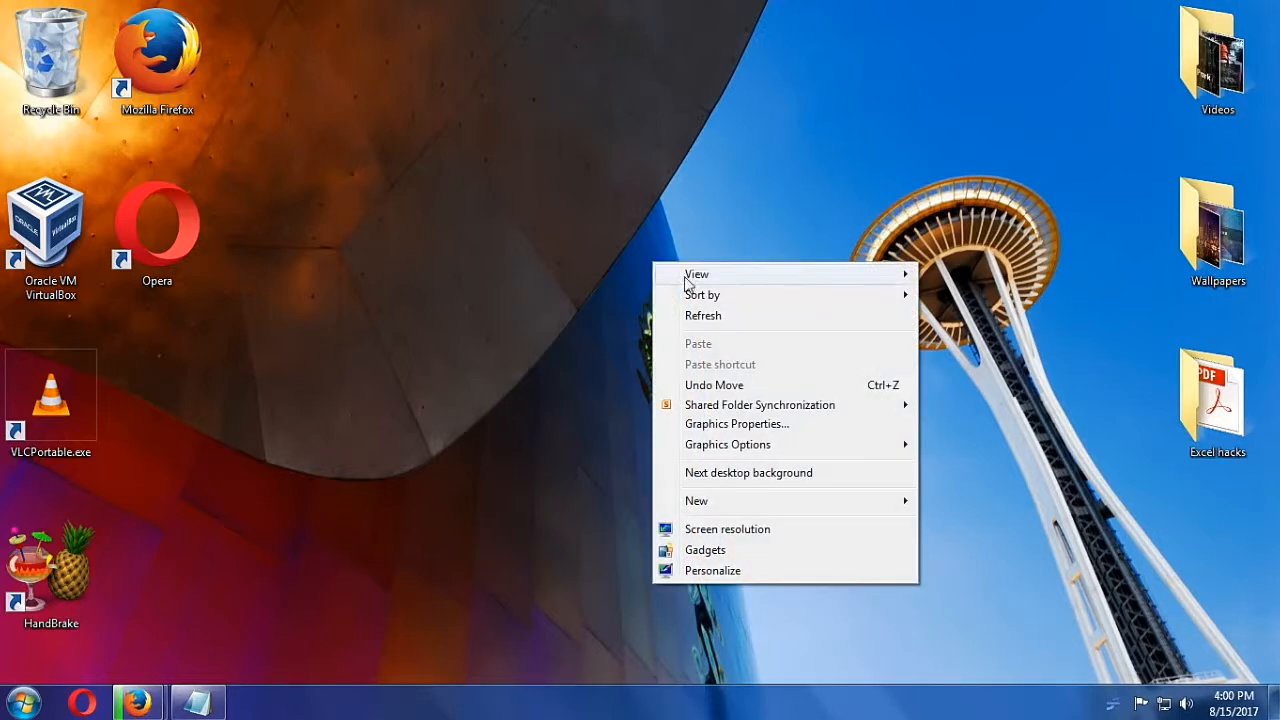
pyautogui.moveTo(713, 570)
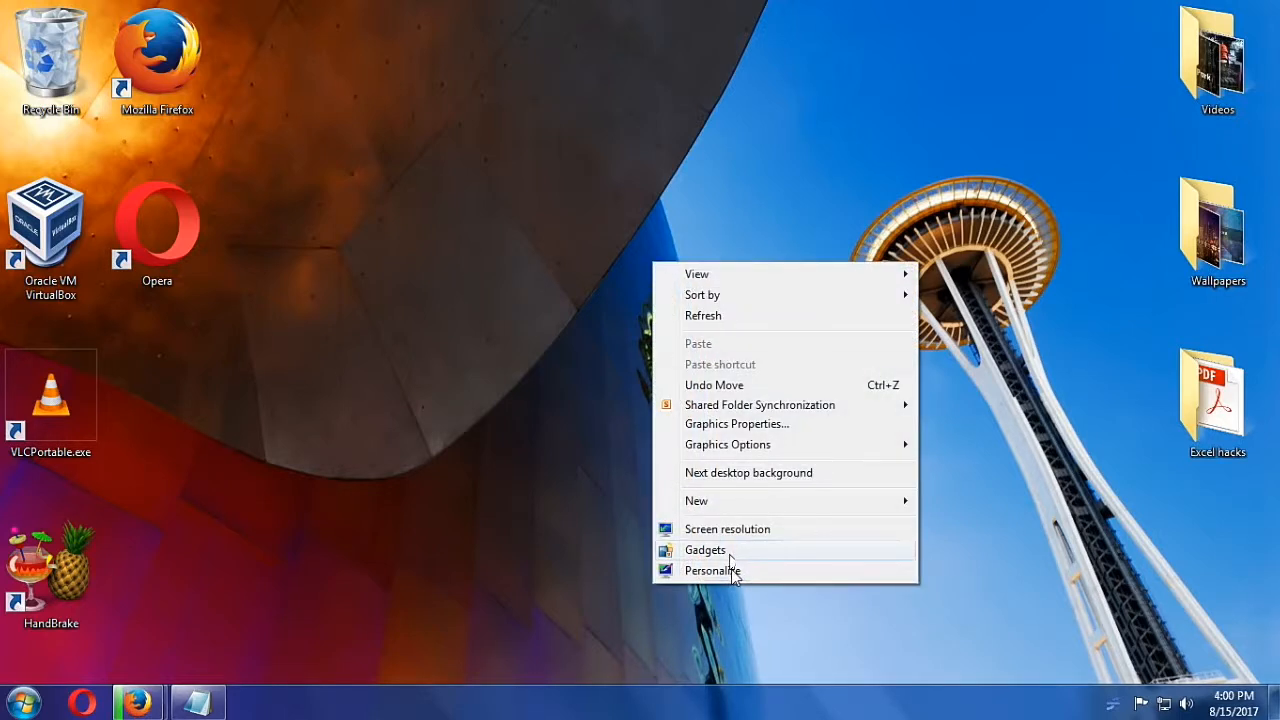
pyautogui.moveTo(735, 578)
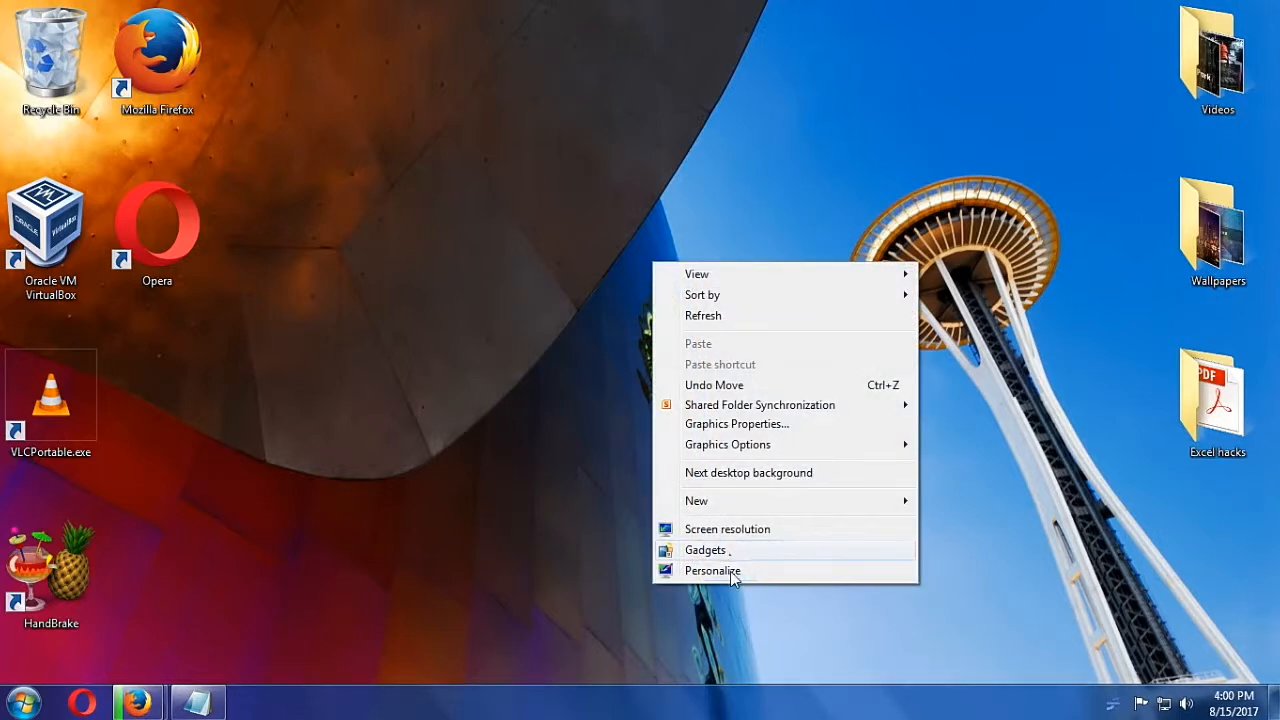
# - Choose Personalize from the desktop menu to reach the Personalization window
pyautogui.click(712, 570)
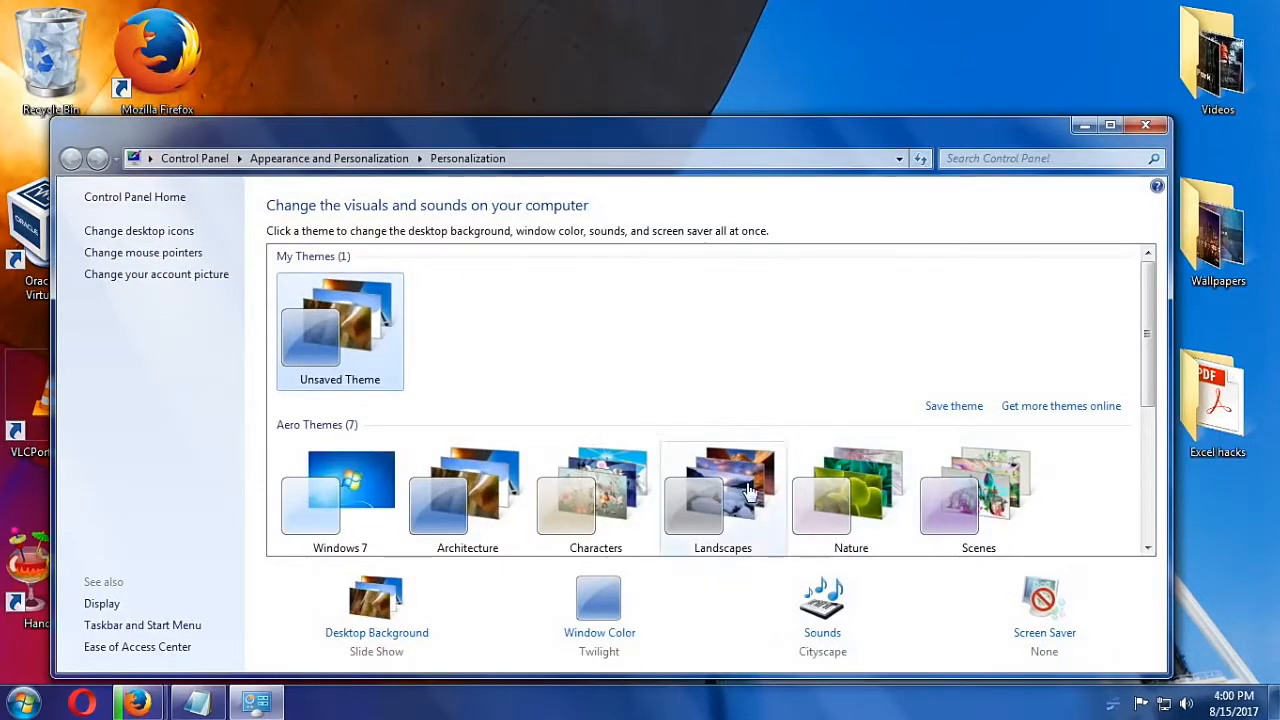
pyautogui.moveTo(467, 497)
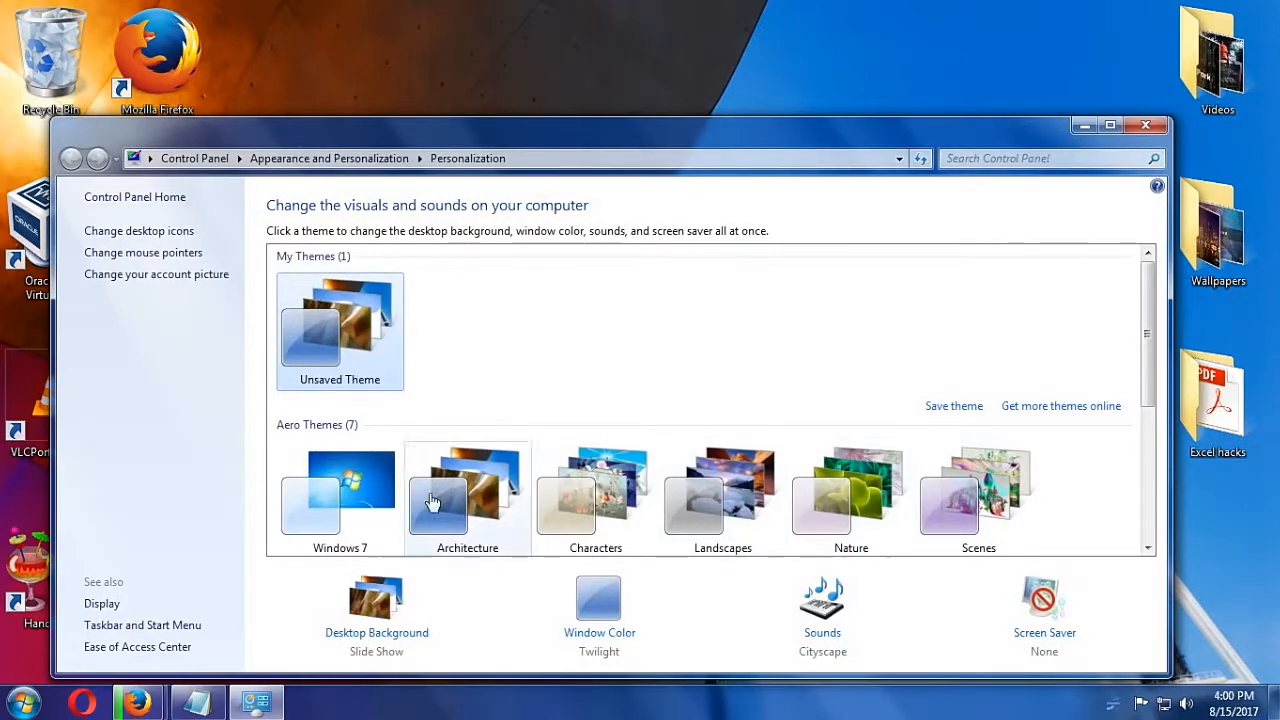
pyautogui.moveTo(447, 622)
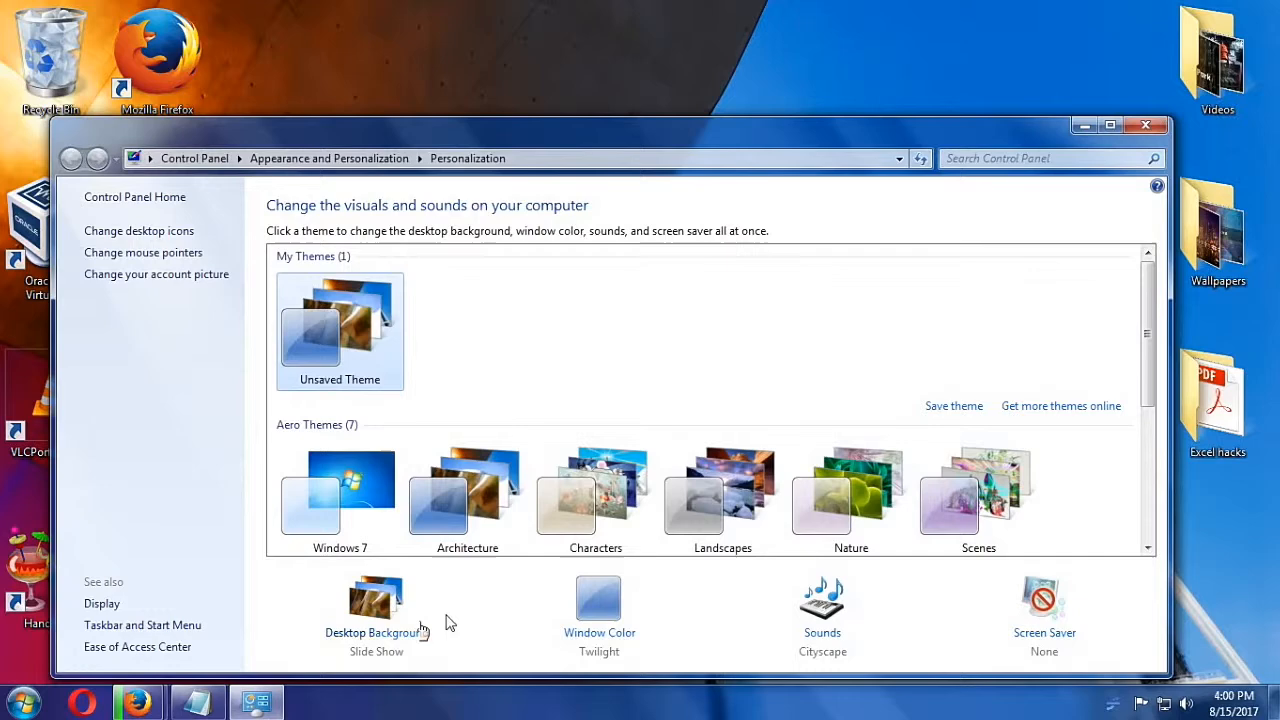
pyautogui.moveTo(377, 632)
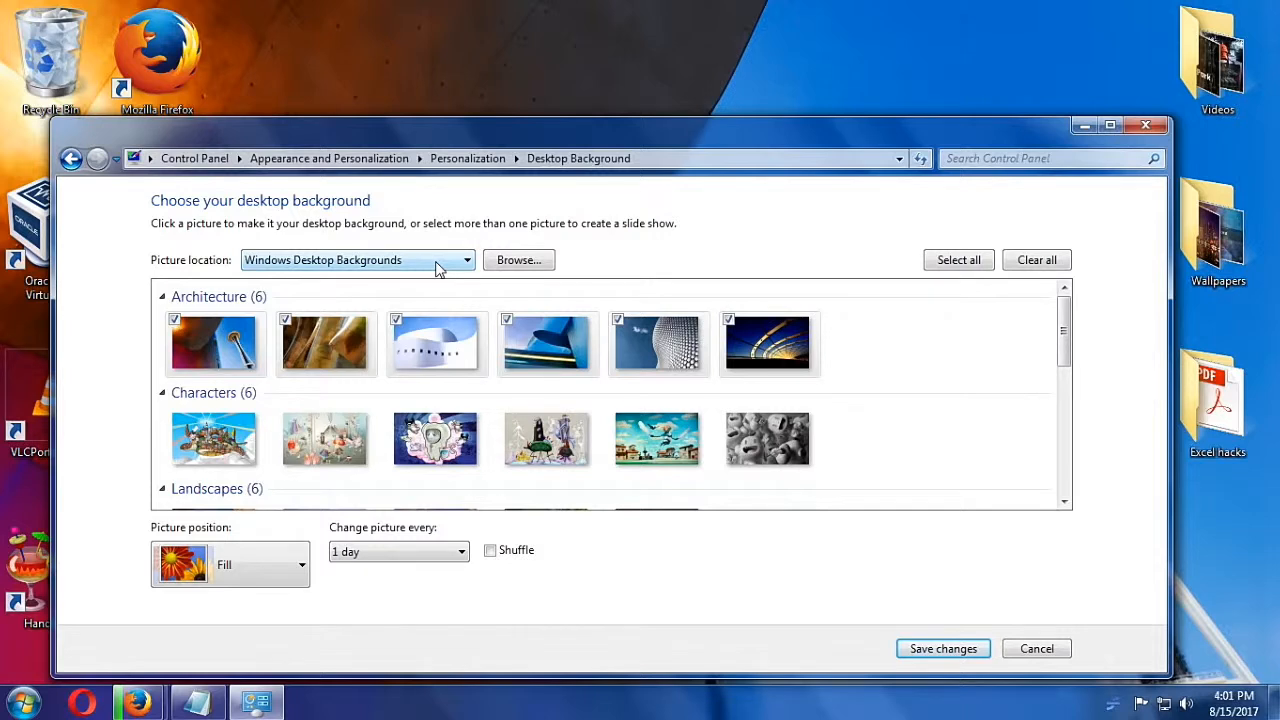
# - Browse to the Wallpapers folder as the picture location, including all ten pictures
pyautogui.click(465, 259)
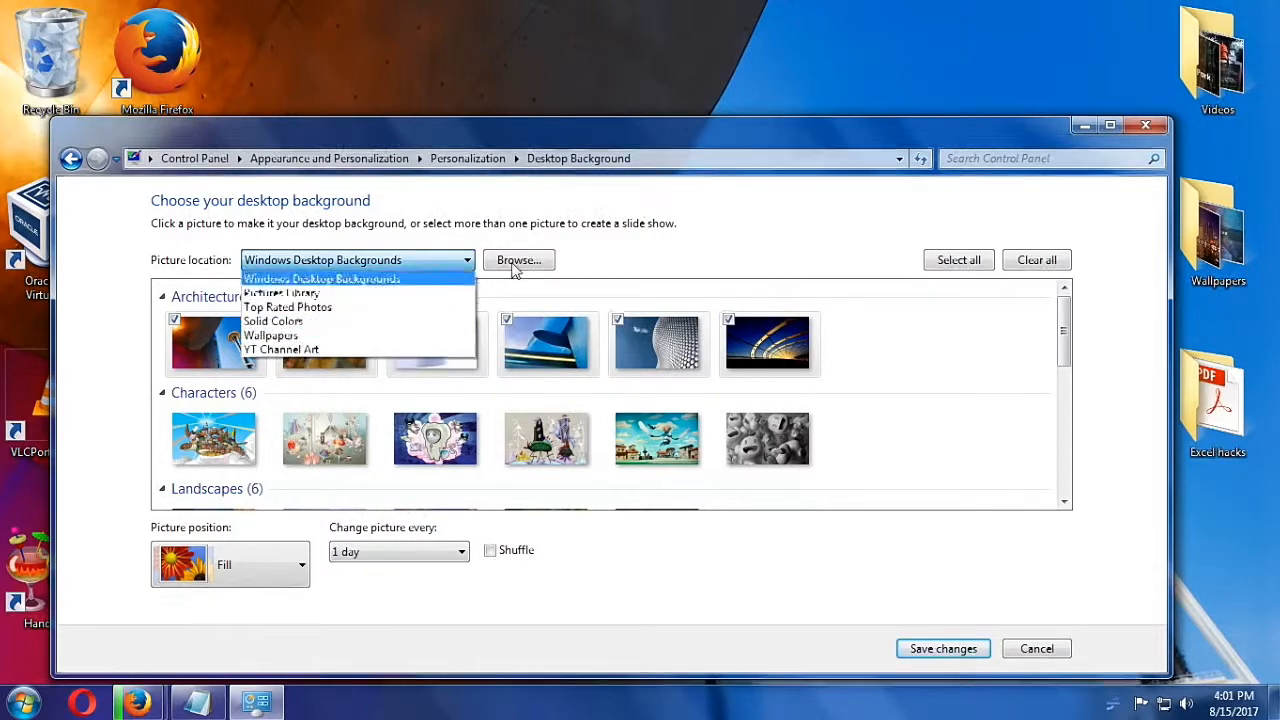
pyautogui.click(518, 259)
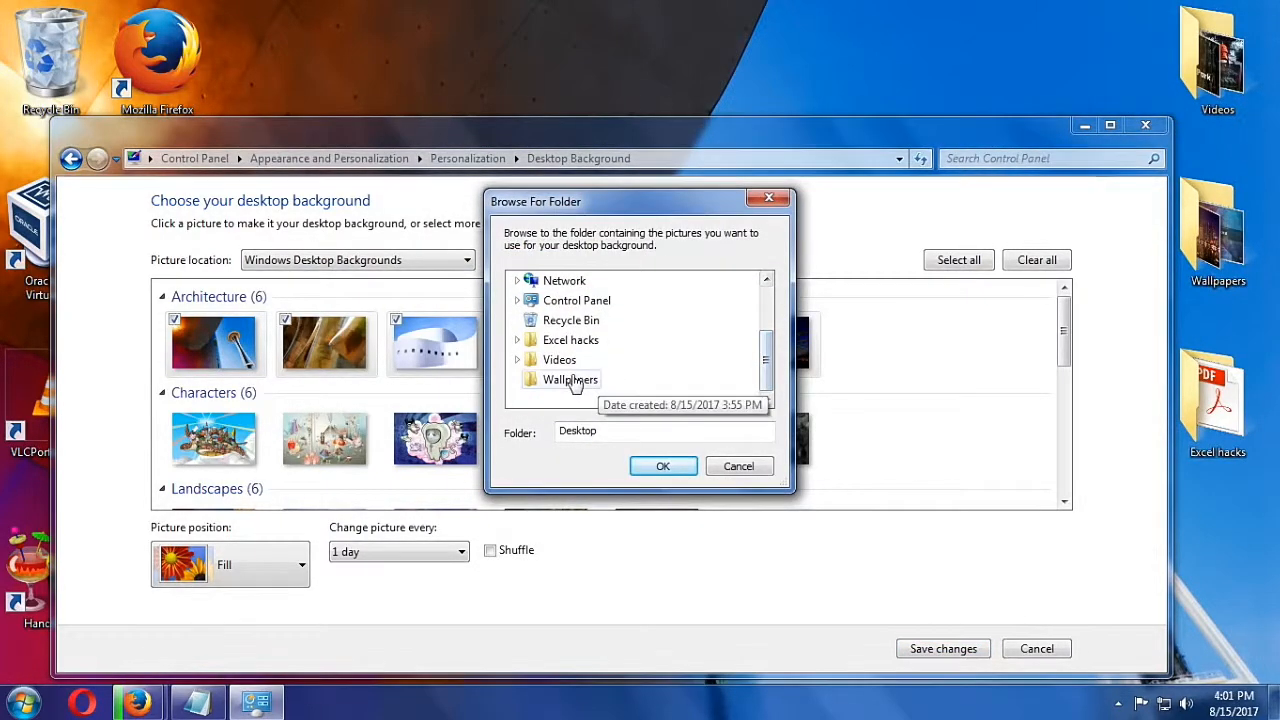
pyautogui.click(570, 379)
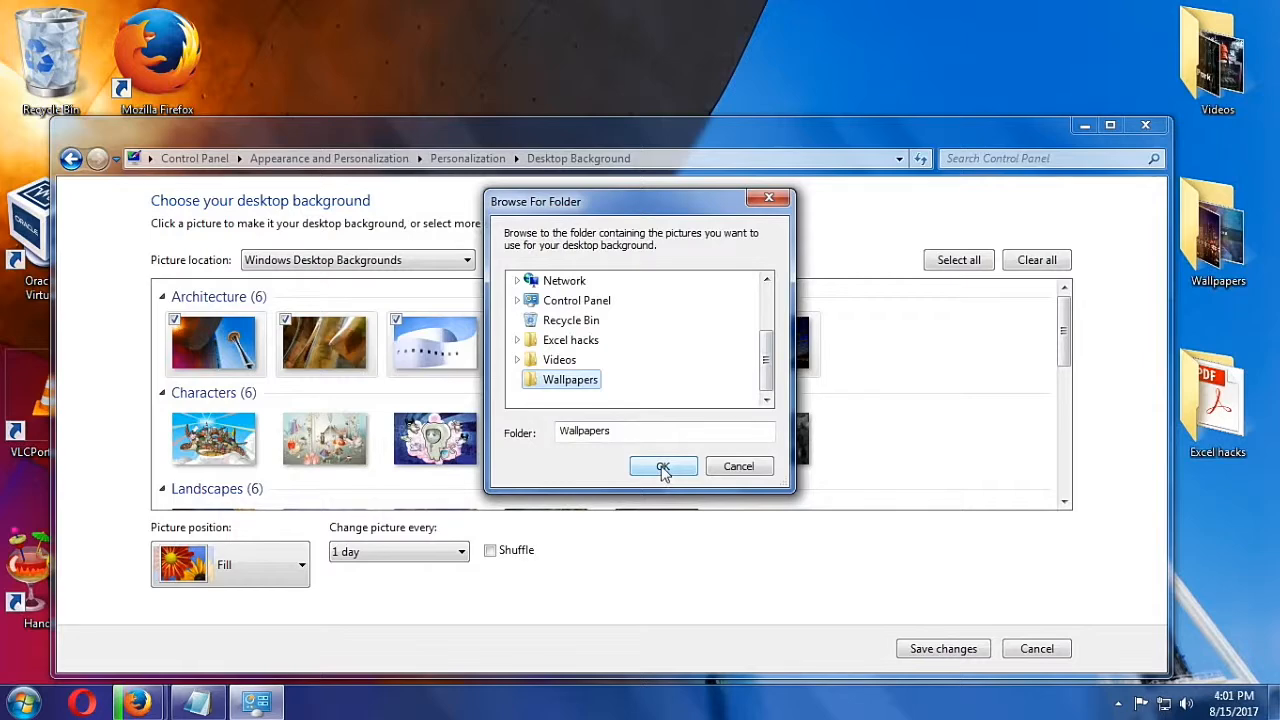
pyautogui.click(662, 467)
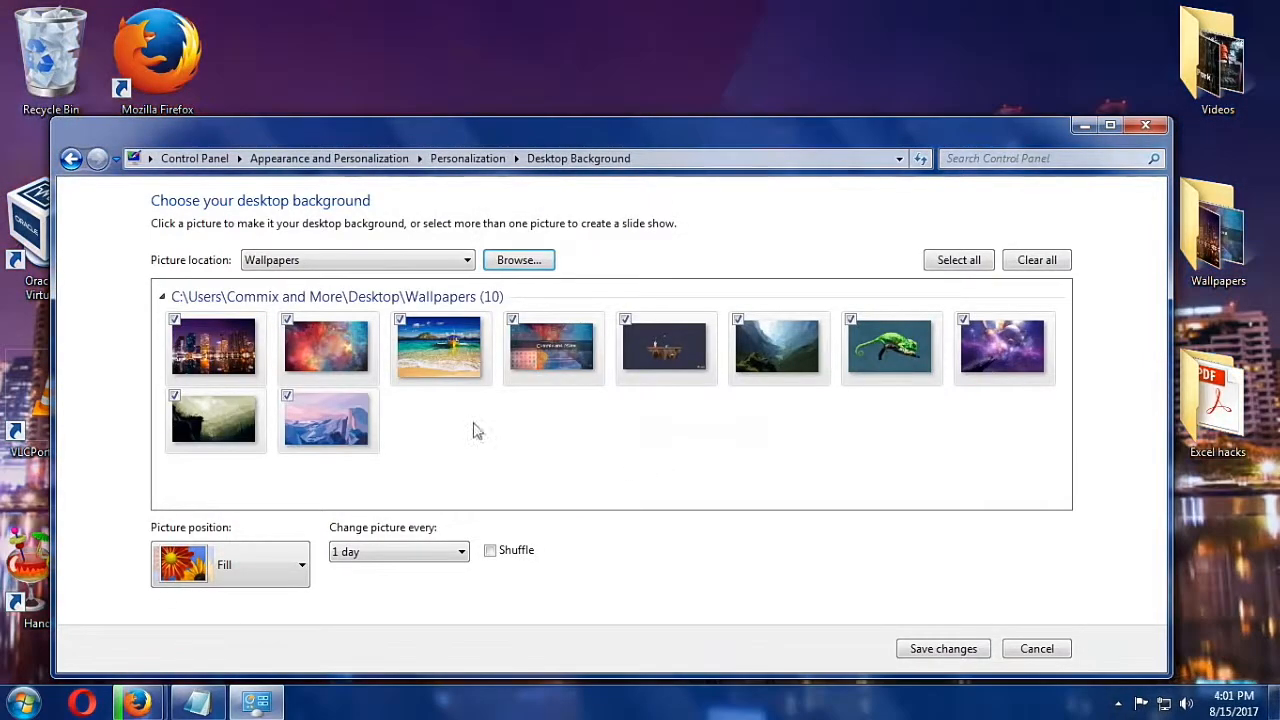
pyautogui.moveTo(420, 410)
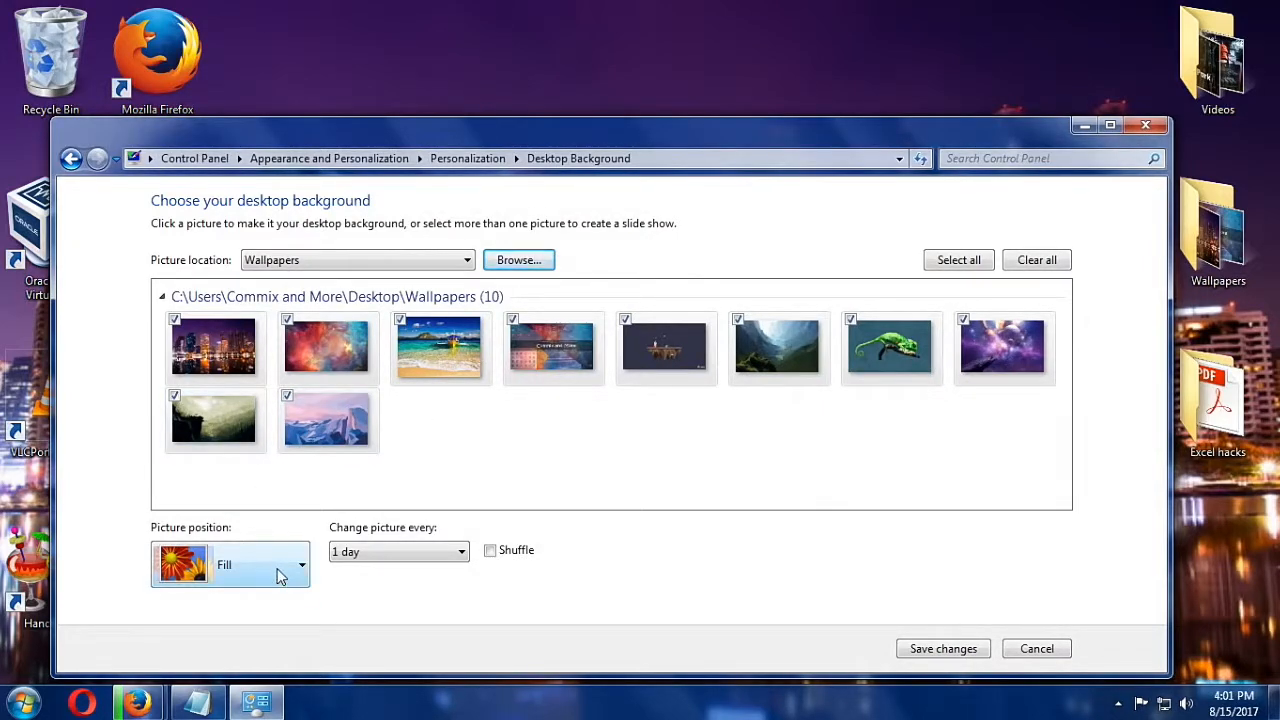
# - Set pictures to Fit, change every 10 seconds, turn on Shuffle, and save
pyautogui.click(301, 565)
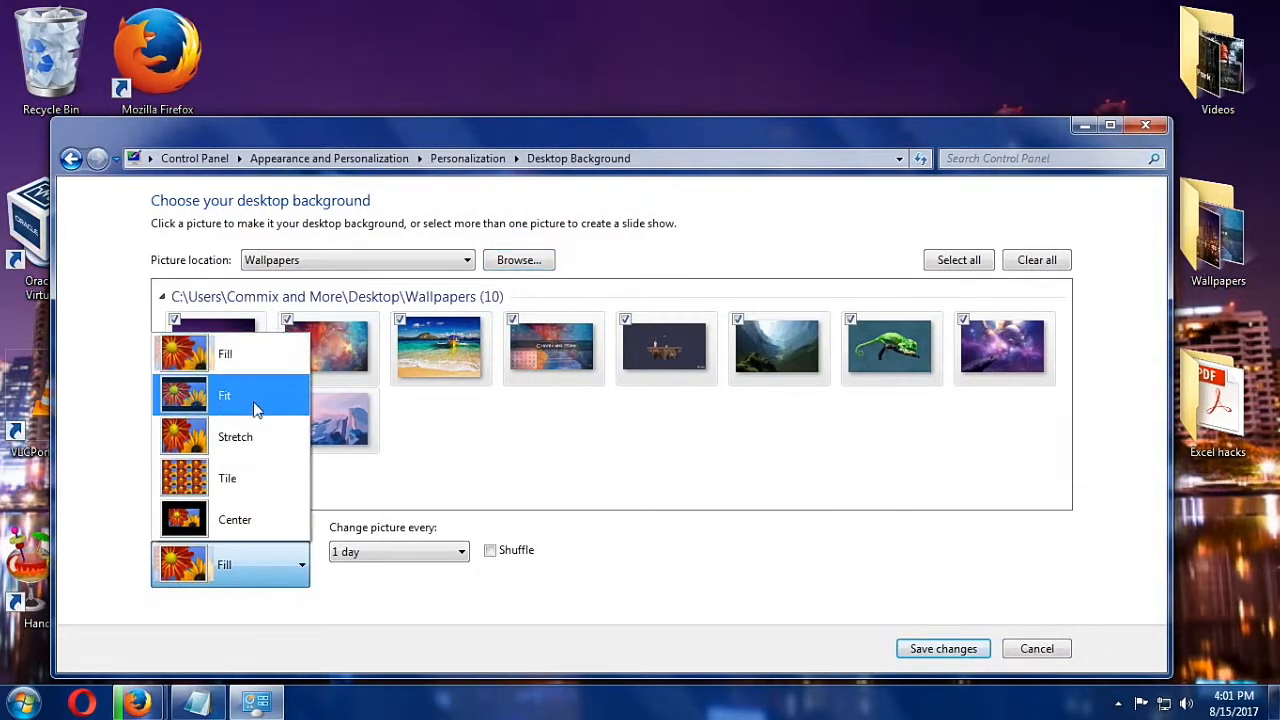
pyautogui.click(224, 395)
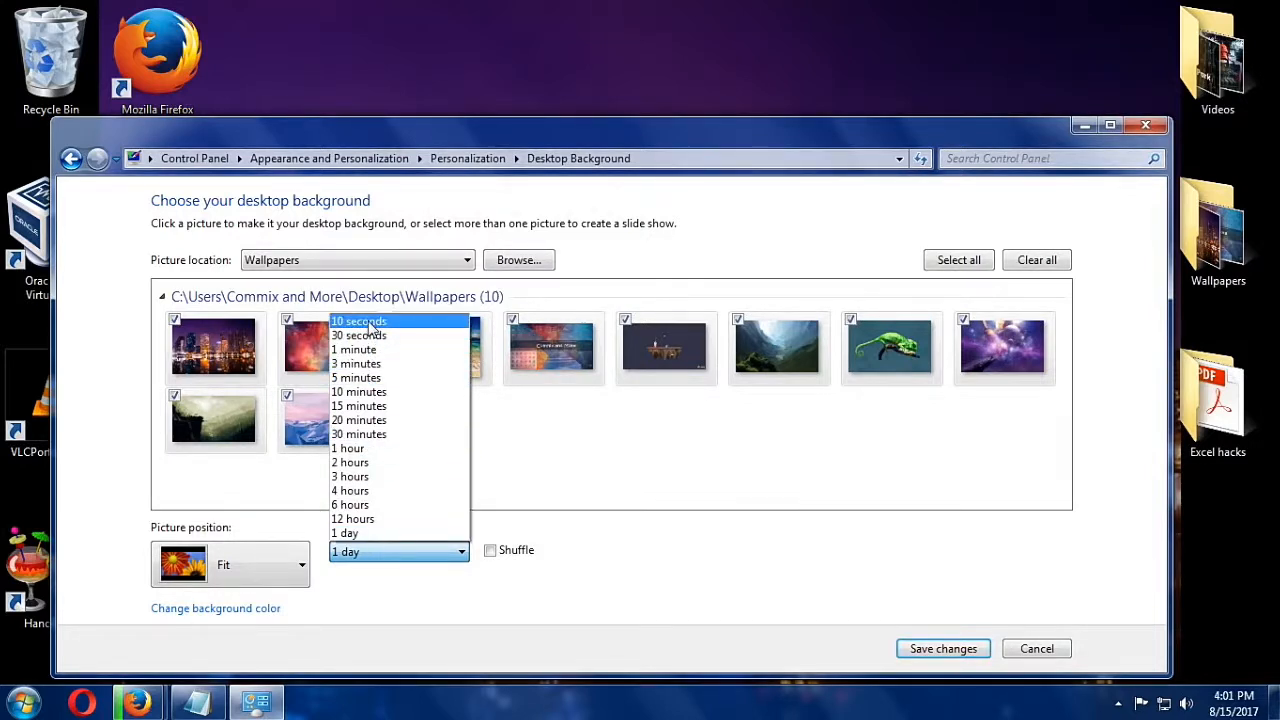
pyautogui.click(358, 321)
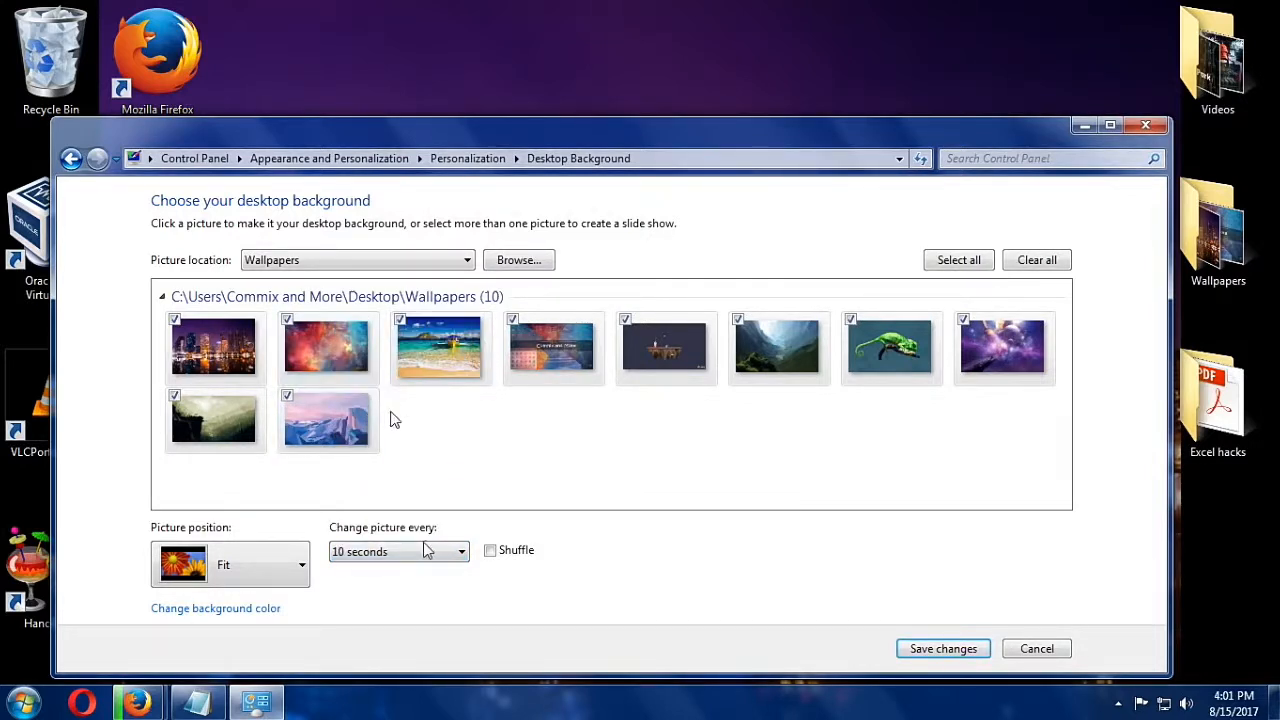
pyautogui.click(490, 550)
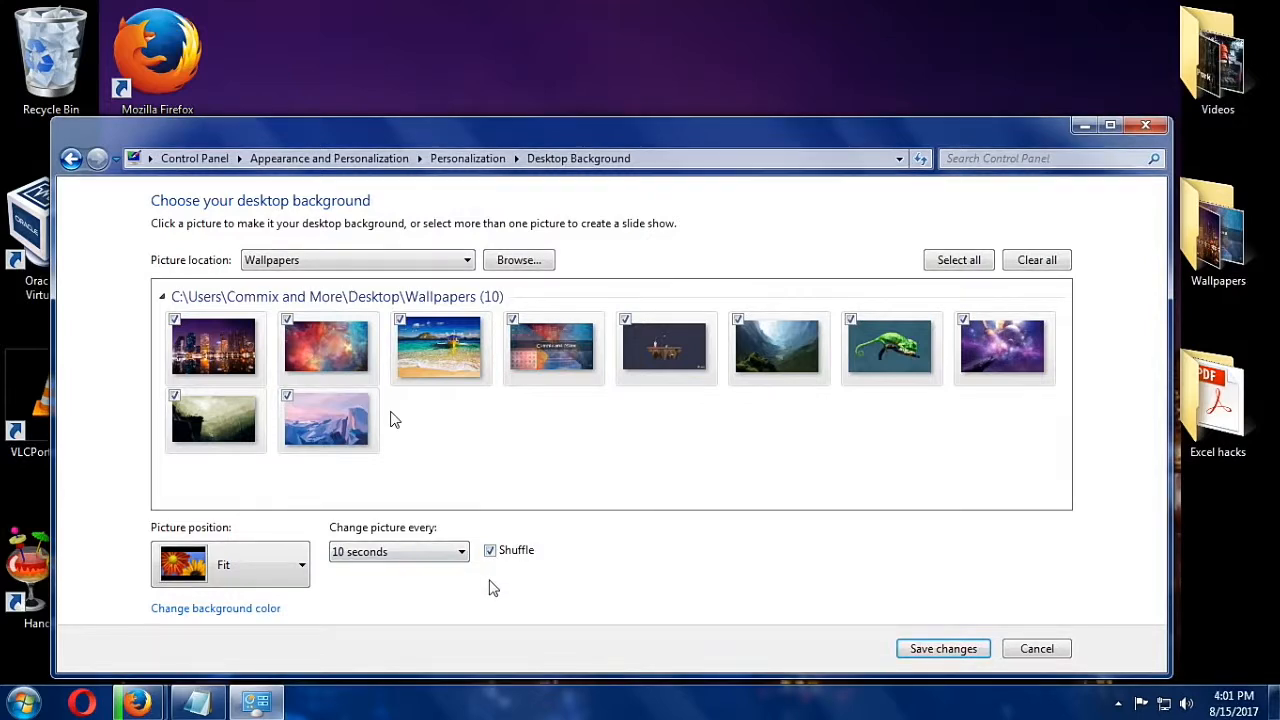
pyautogui.click(440, 348)
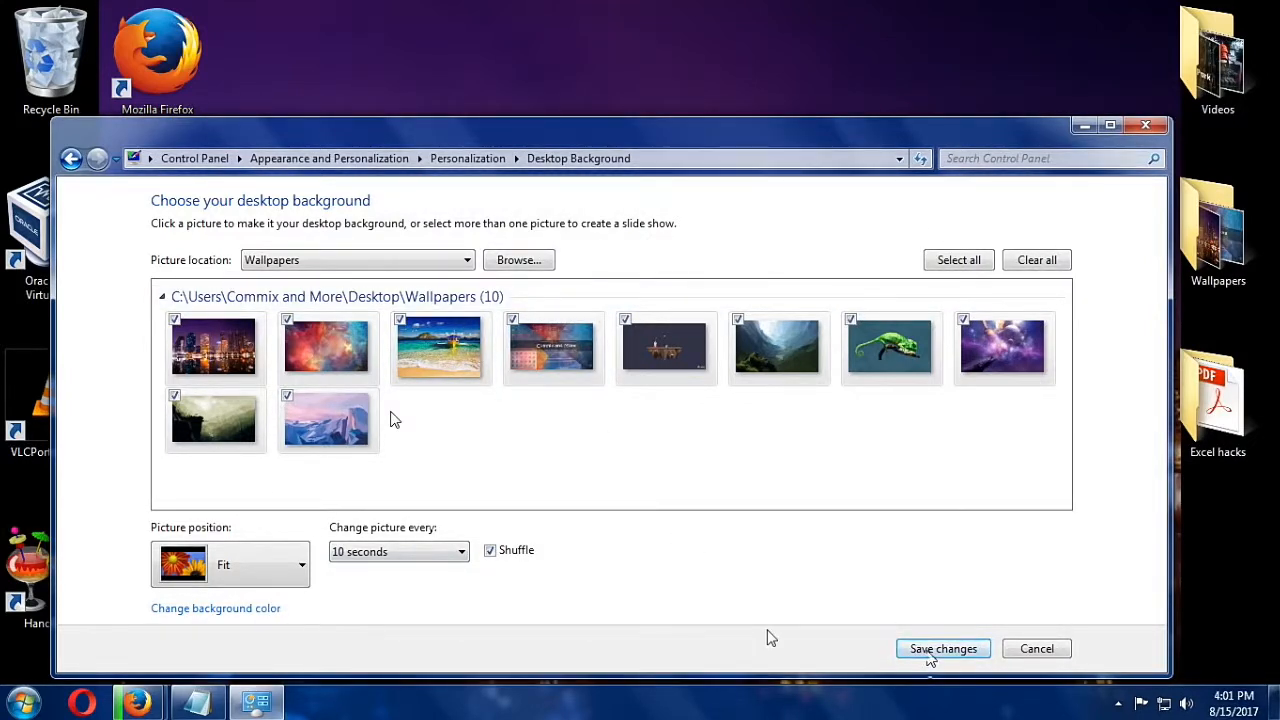
pyautogui.click(942, 648)
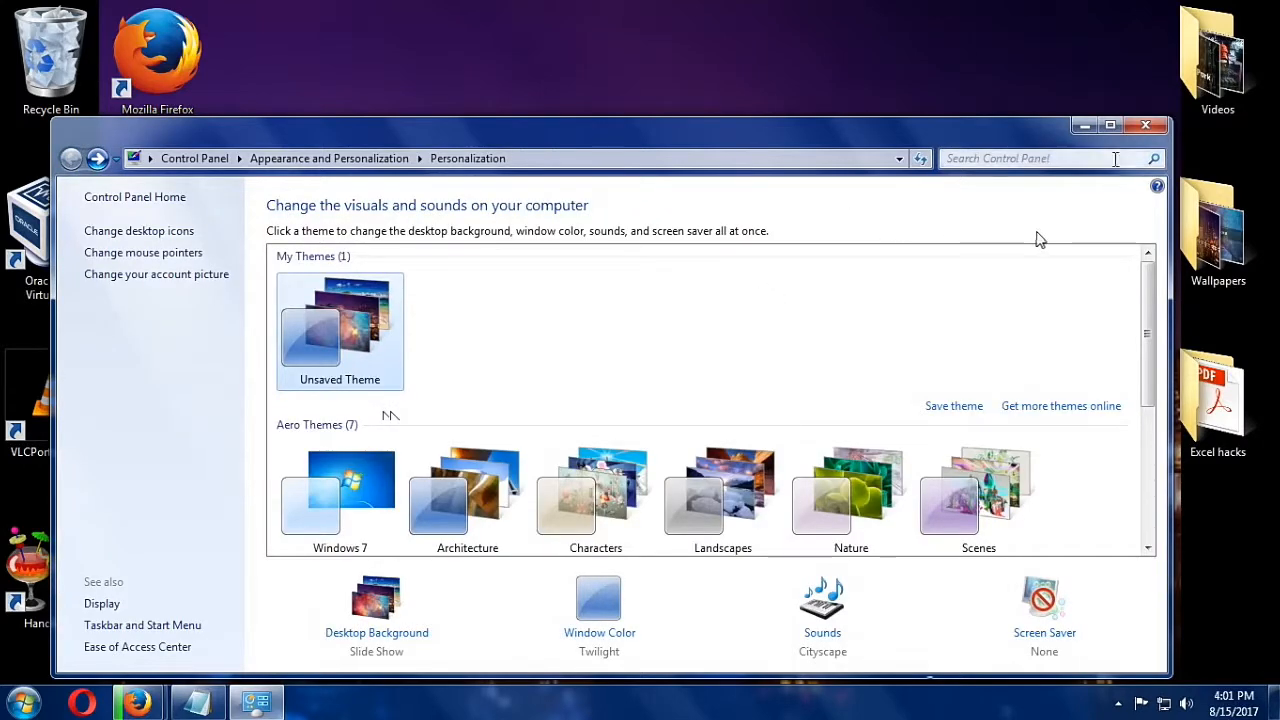
pyautogui.click(1145, 124)
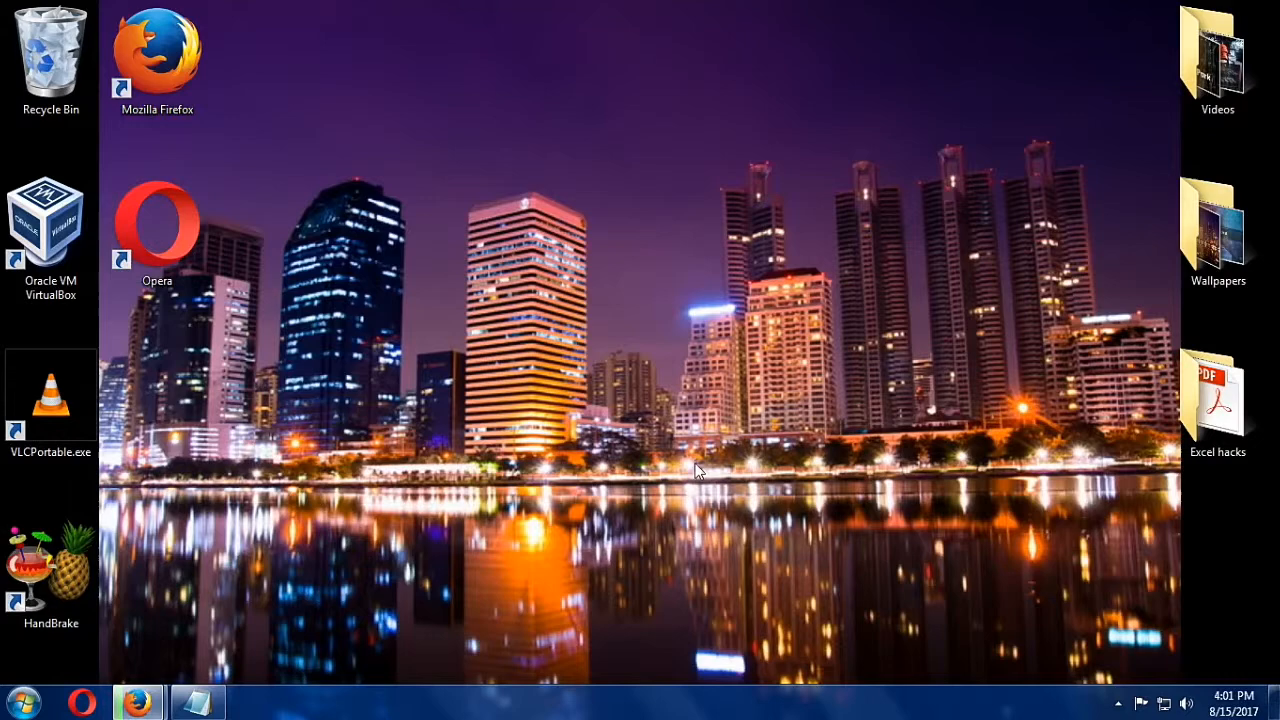
pyautogui.moveTo(595, 530)
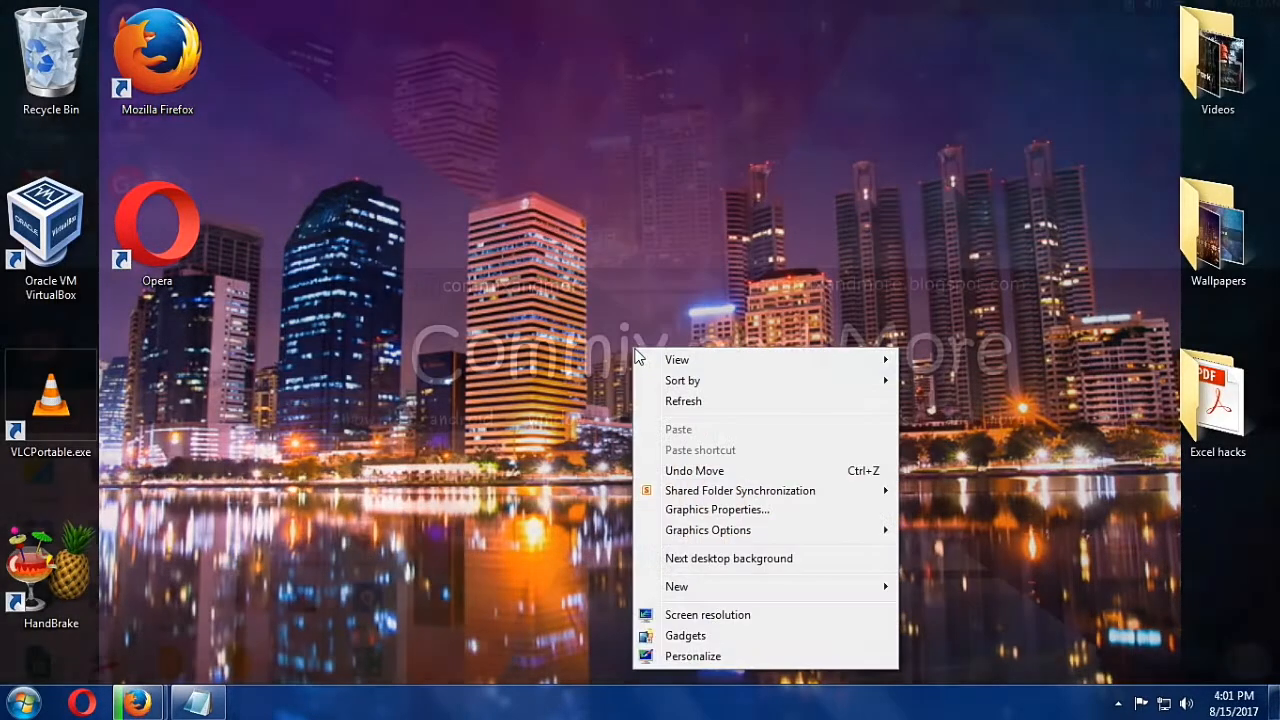
pyautogui.click(728, 558)
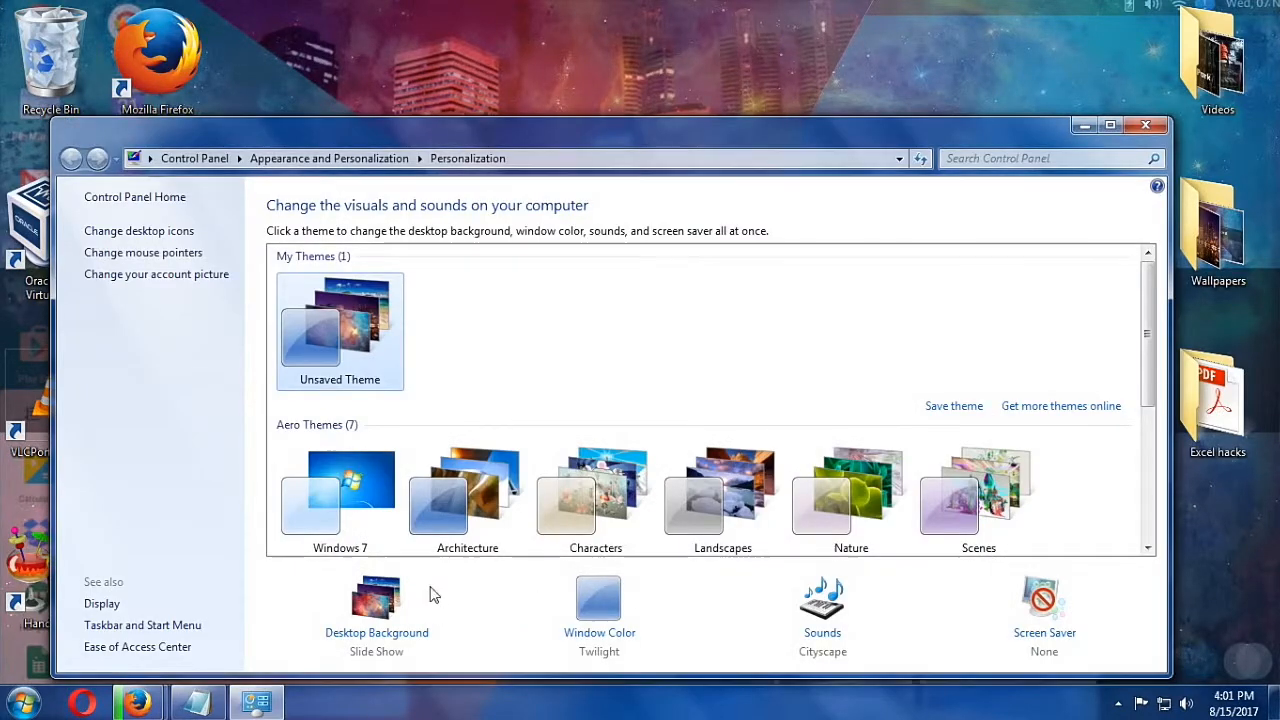
pyautogui.moveTo(377, 632)
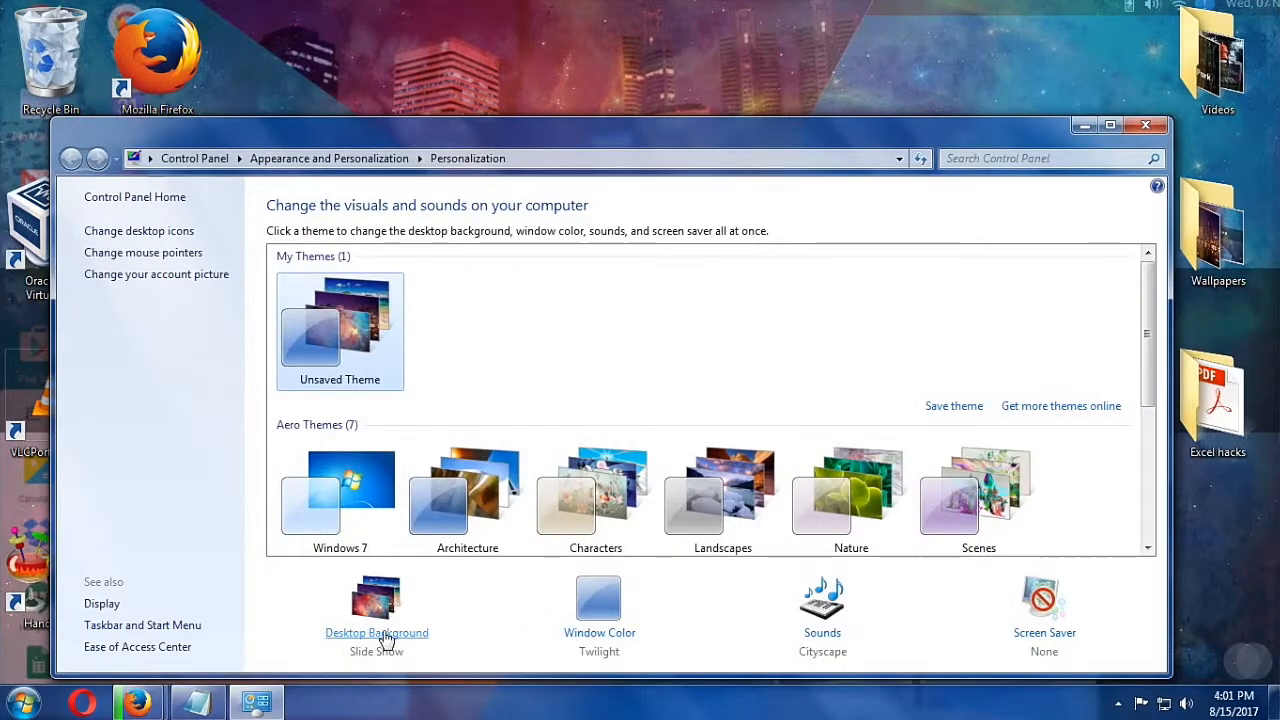
# - Switch the background picture position to Stretch, save, and close Personalization
pyautogui.click(376, 632)
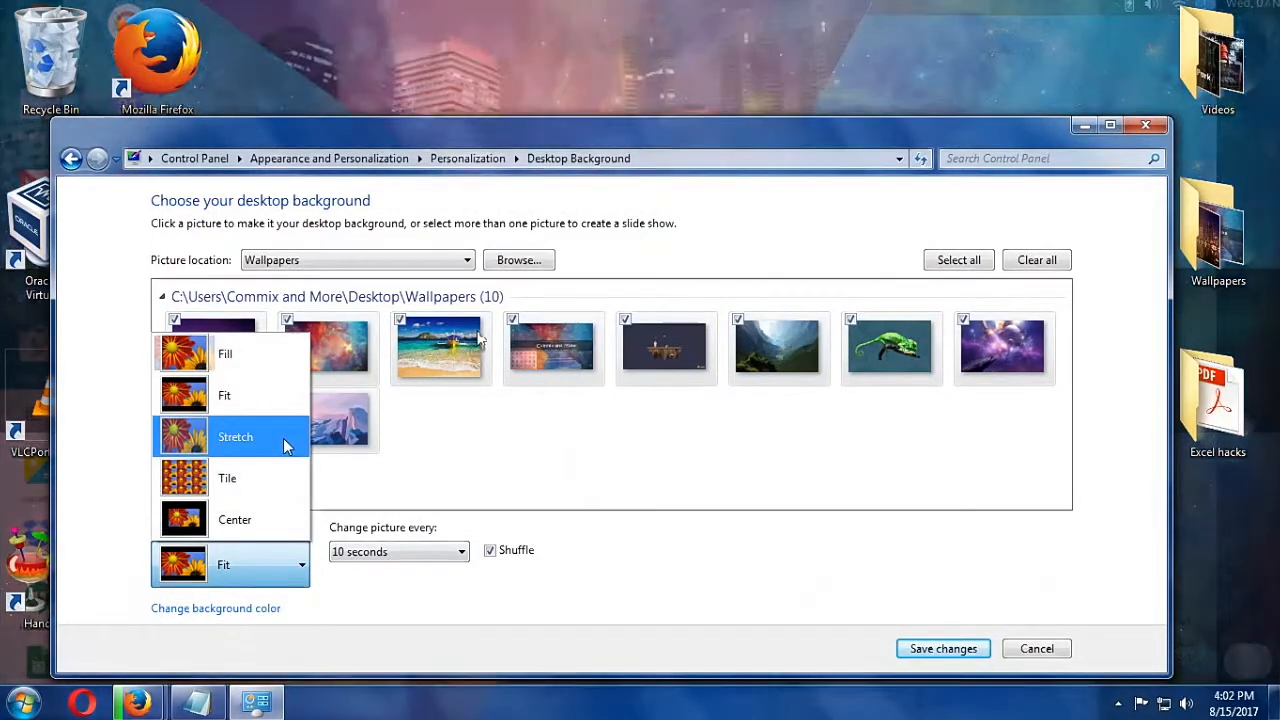
pyautogui.click(235, 437)
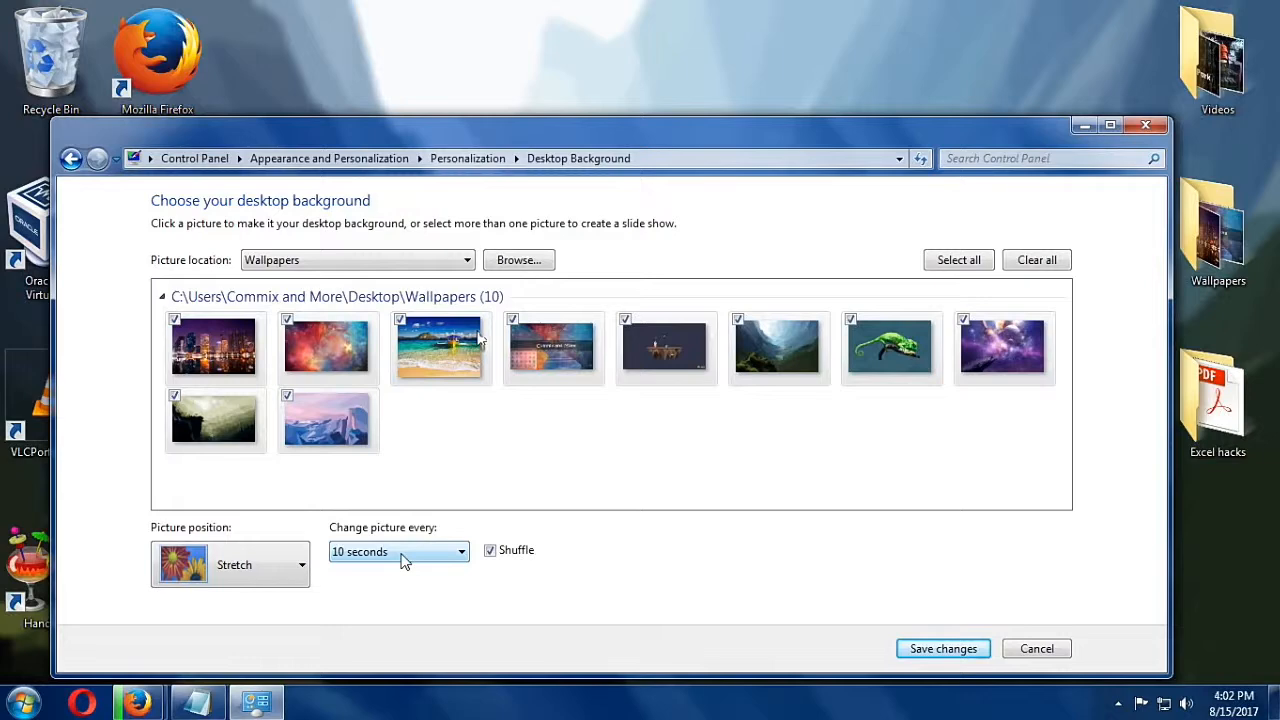
pyautogui.click(398, 551)
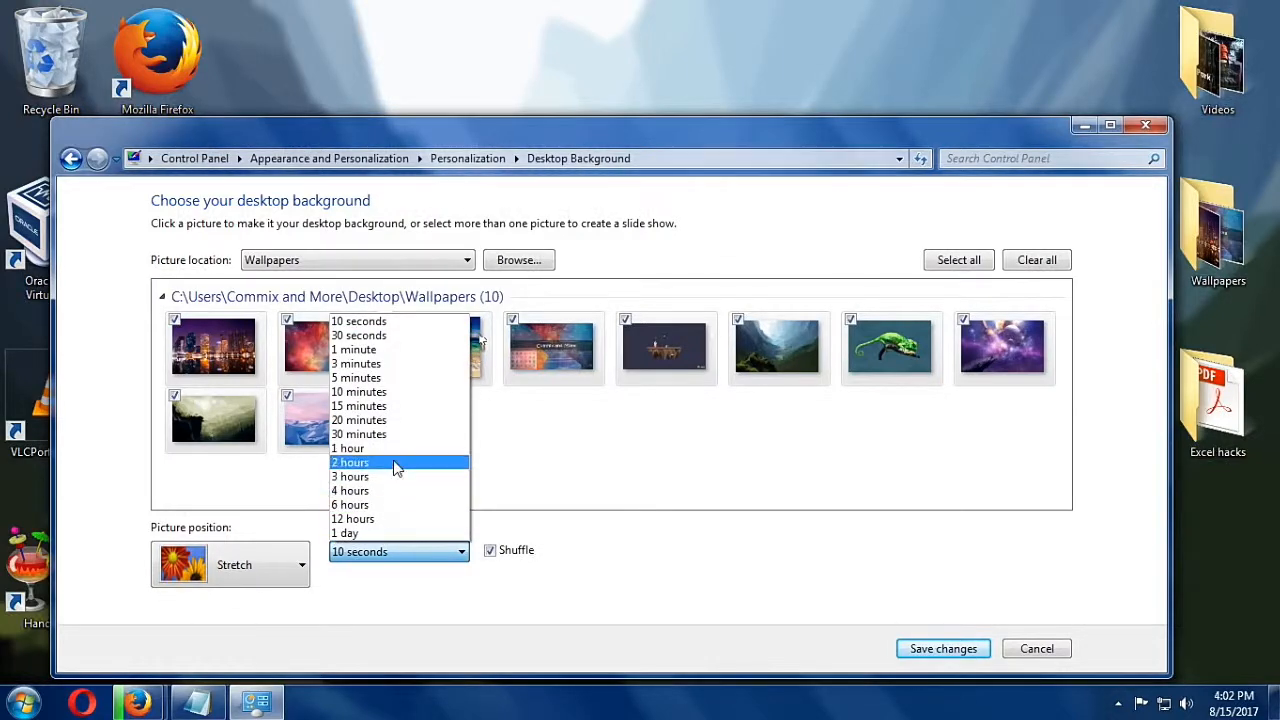
pyautogui.moveTo(400, 391)
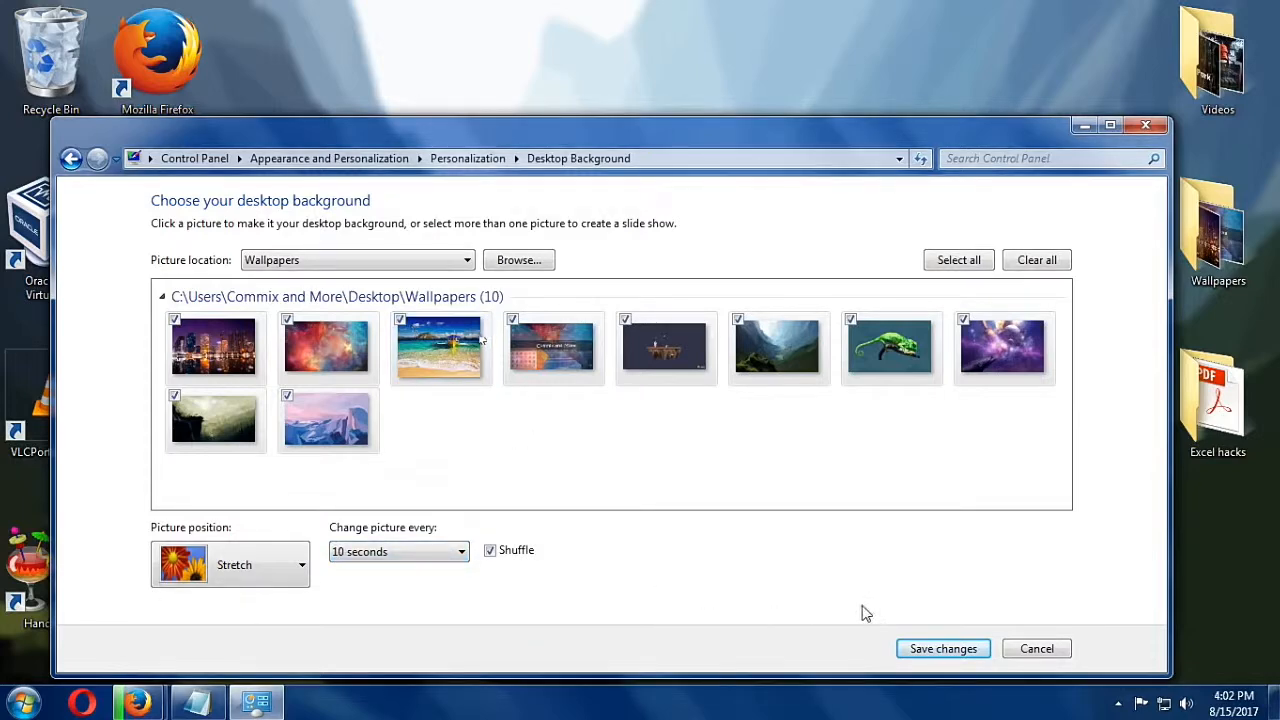
pyautogui.click(942, 648)
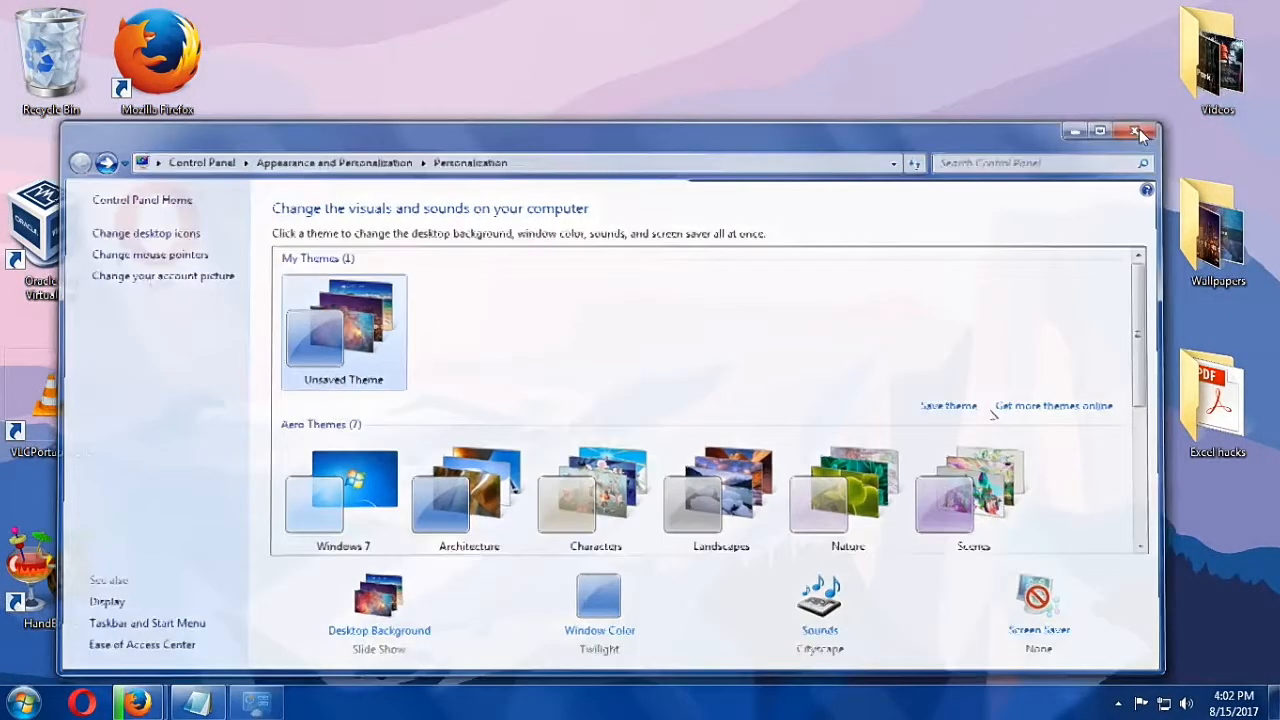
pyautogui.click(1141, 131)
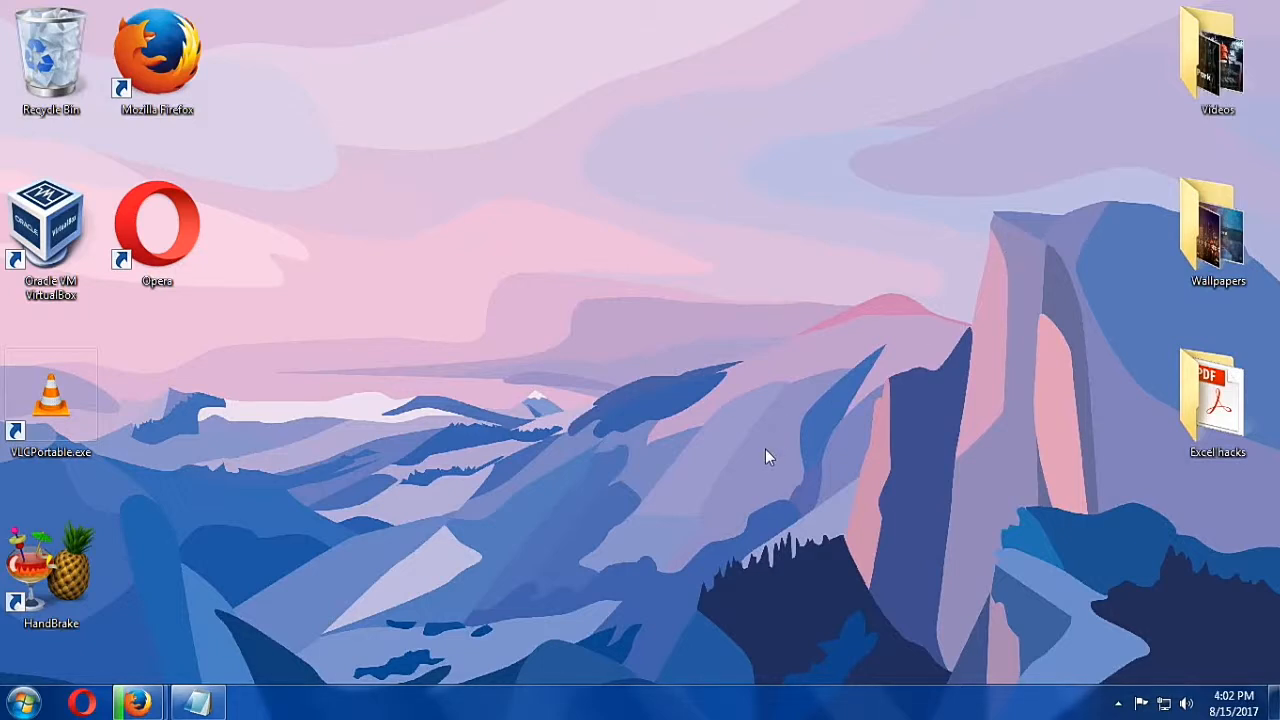